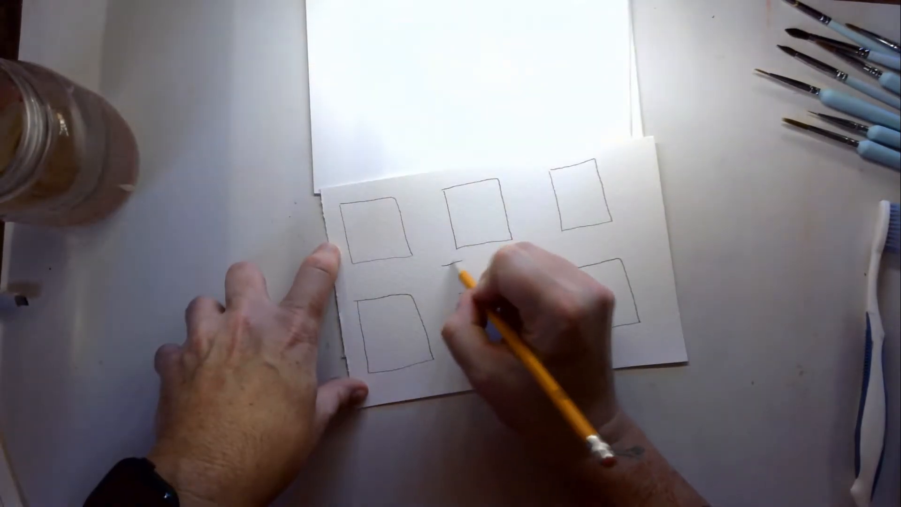
type("TEST")
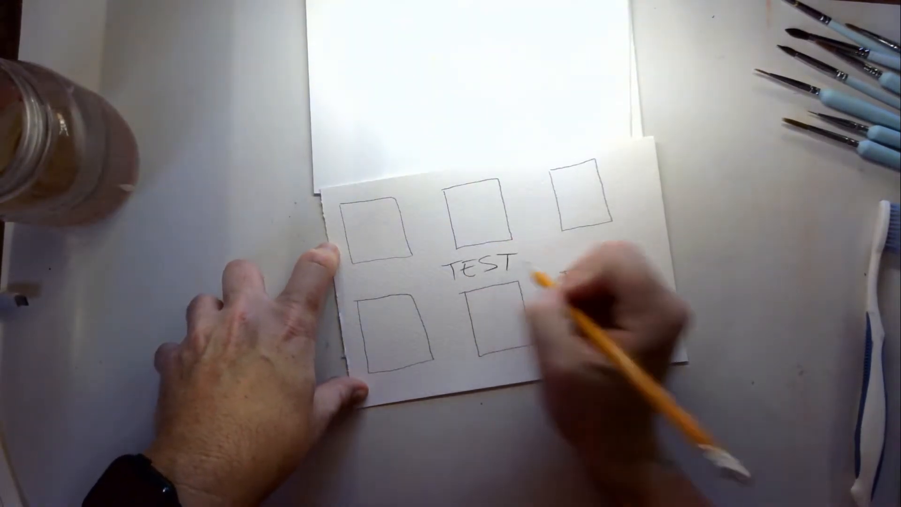